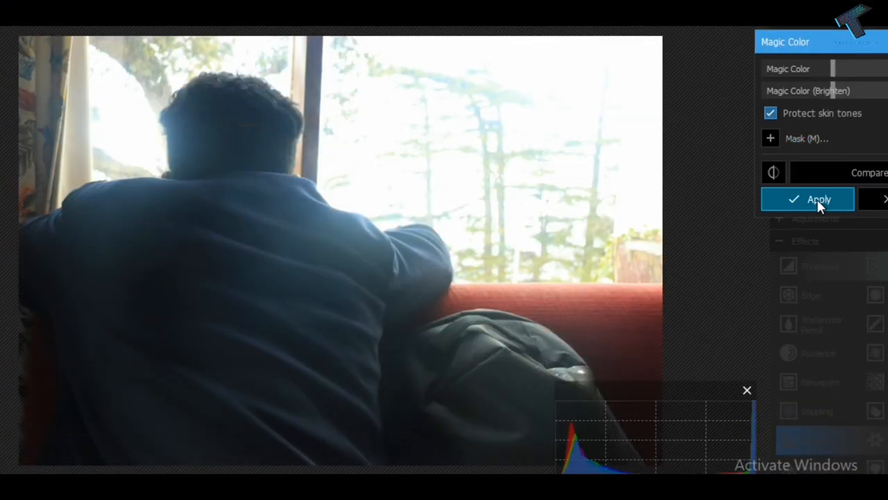
# Apply Magic Color with Protect skin tones kept checked
pyautogui.click(818, 199)
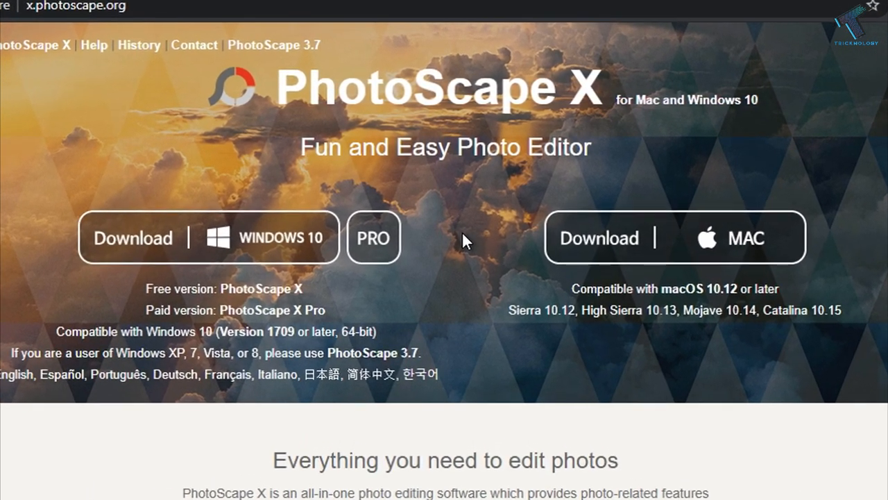
# Get PhotoScape X from its web store page and allow Microsoft Store to open
pyautogui.scroll(-3)
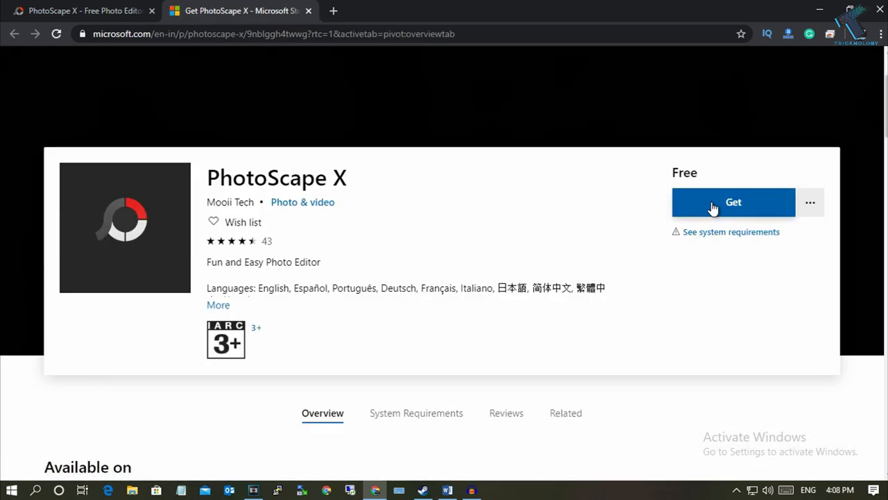
pyautogui.click(733, 202)
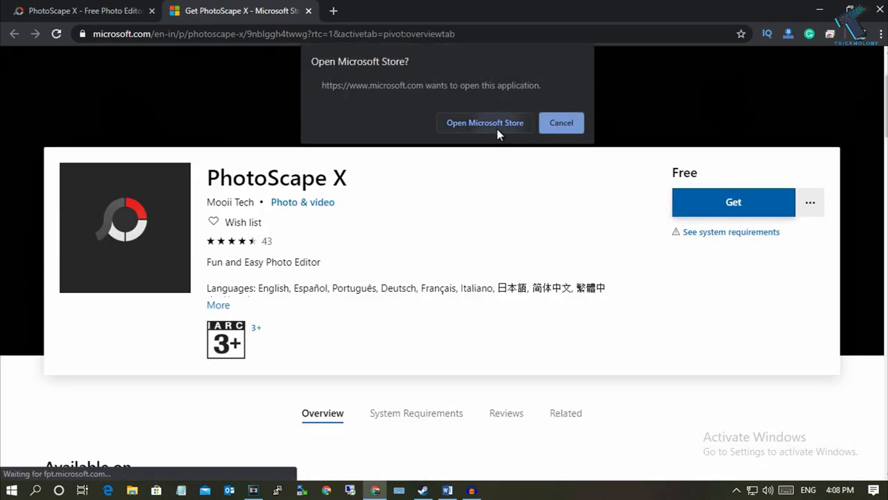
pyautogui.click(485, 122)
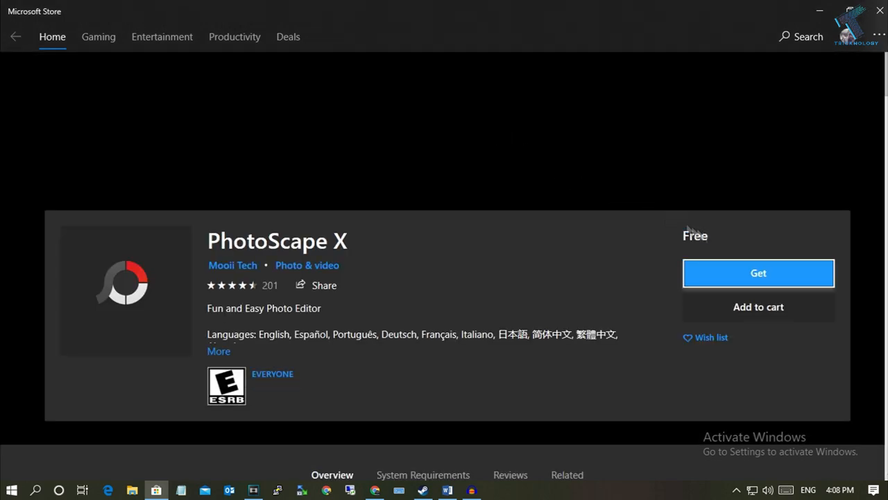
pyautogui.moveTo(619, 222)
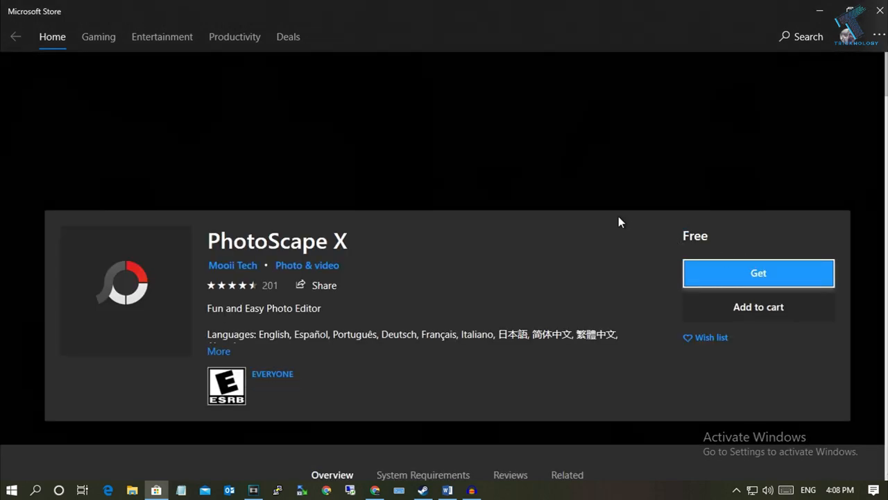
# Get the free PhotoScape X app in Microsoft Store and launch it
pyautogui.click(757, 272)
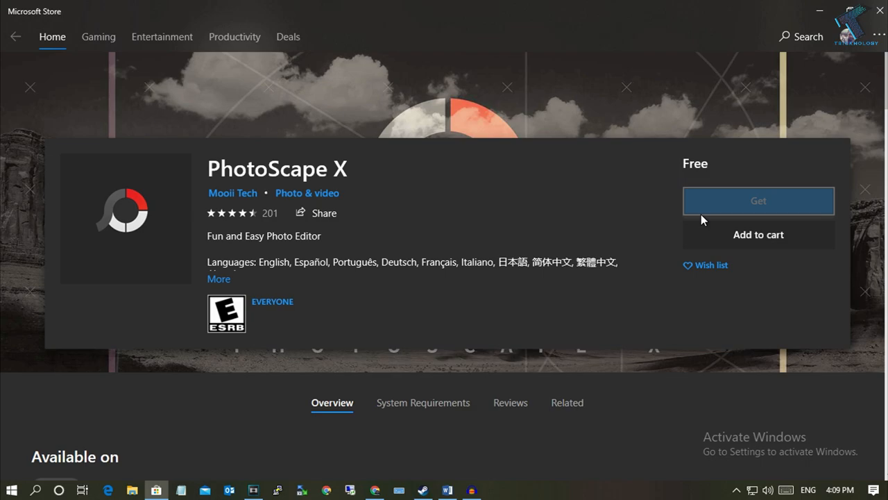
pyautogui.click(757, 201)
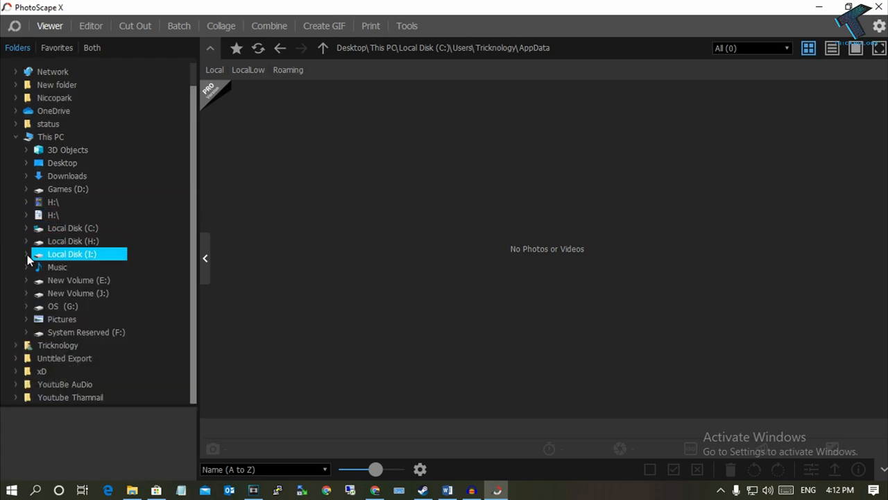
pyautogui.moveTo(78, 258)
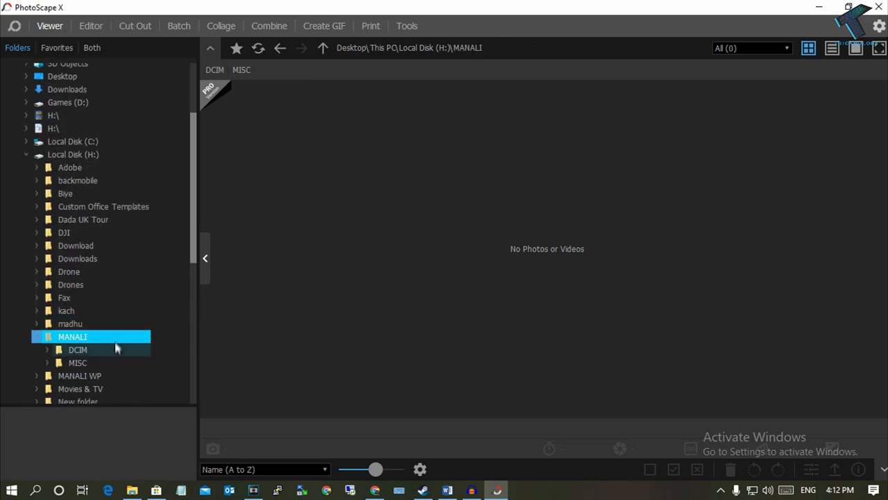
# Open the man-at-the-window photo from MANALI > DCIM > 100CANON in the Editor
pyautogui.click(98, 363)
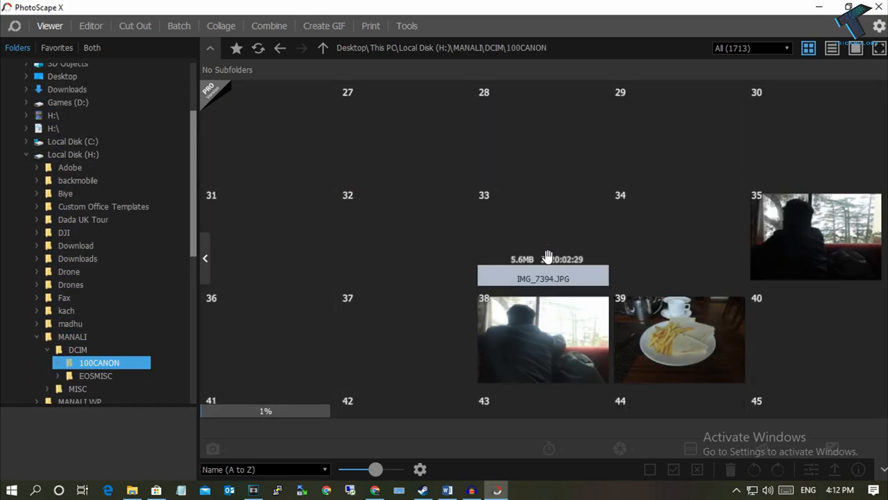
pyautogui.click(91, 26)
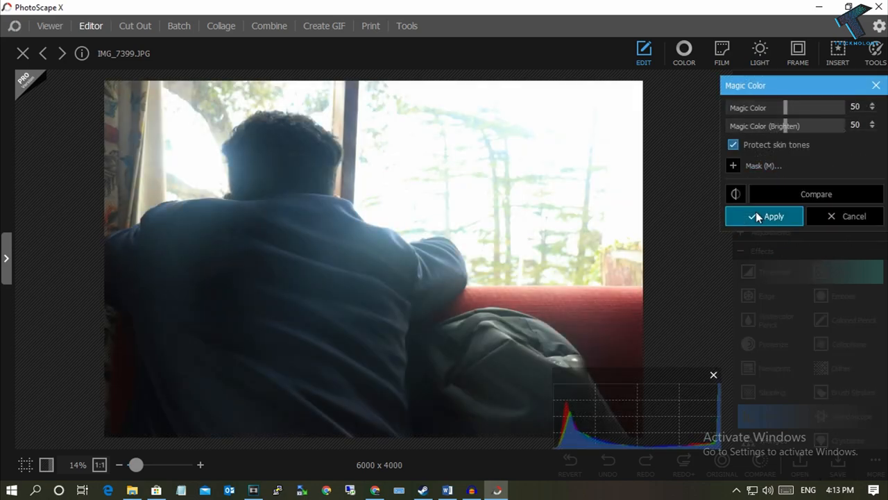
# Apply Magic Color, then preview a Film preset on the photo
pyautogui.click(722, 53)
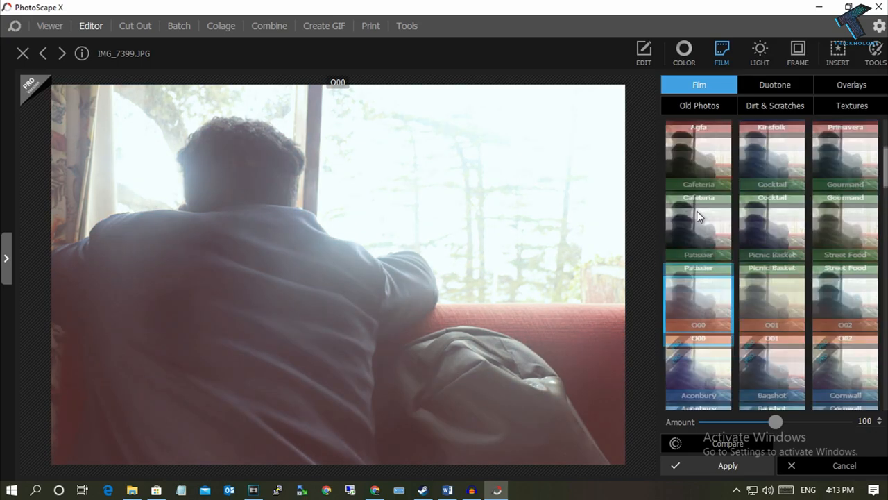
pyautogui.click(851, 85)
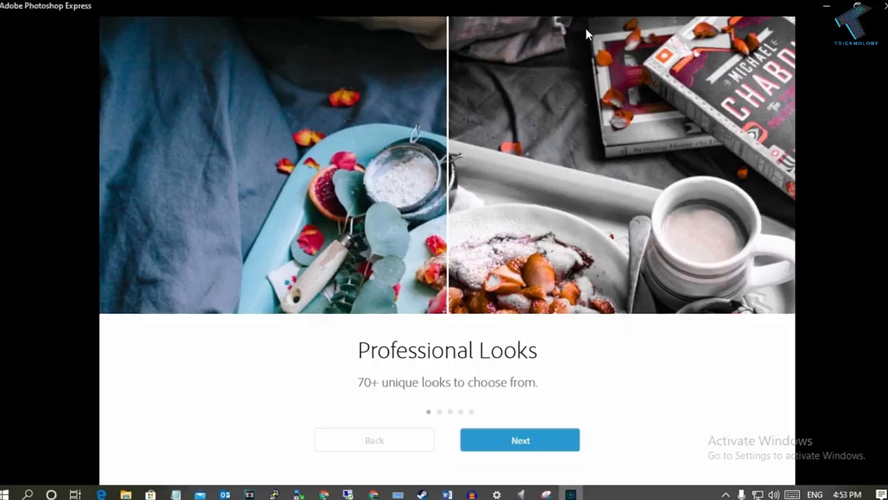
# Click through the haze, Red Eye and Heal Spots slides, then Get started
pyautogui.click(519, 439)
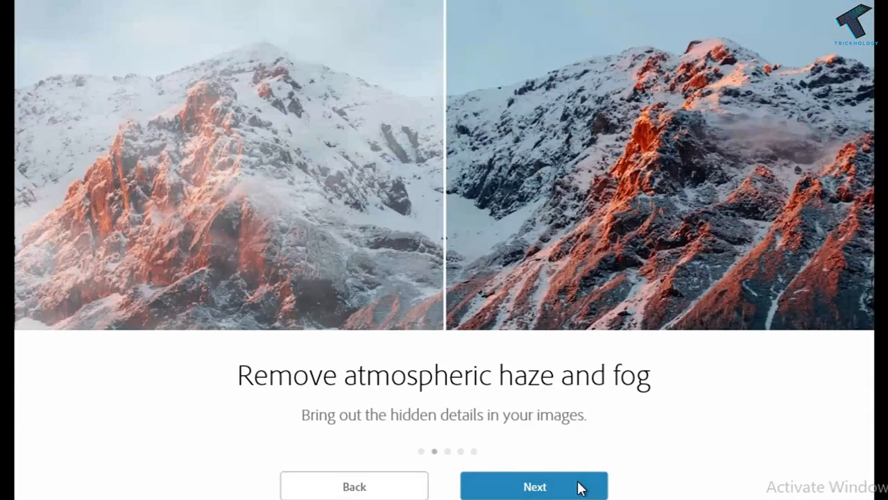
pyautogui.click(534, 486)
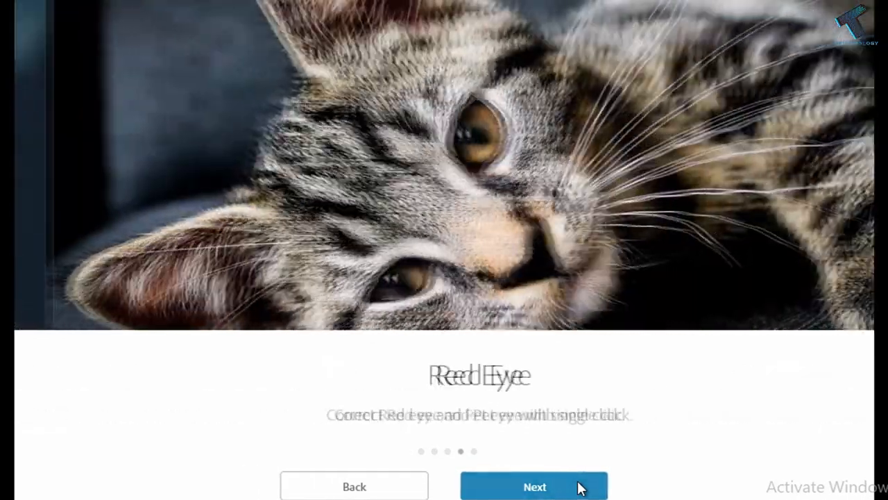
pyautogui.click(535, 486)
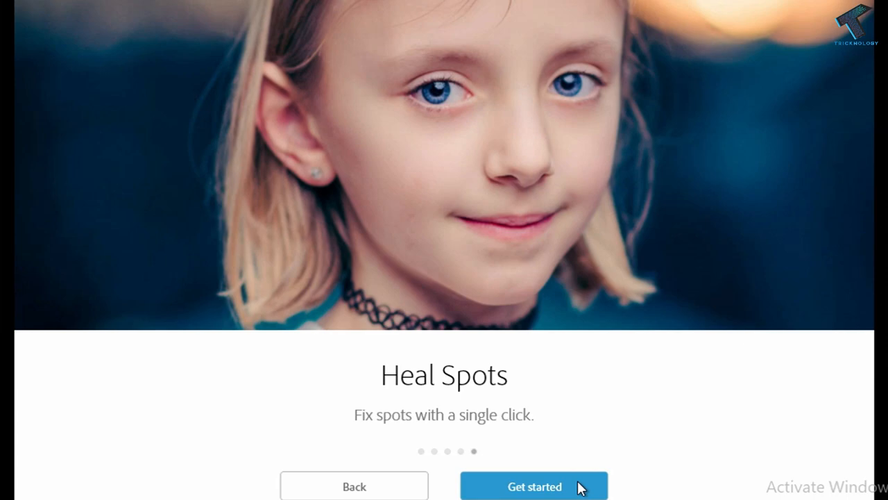
pyautogui.click(534, 486)
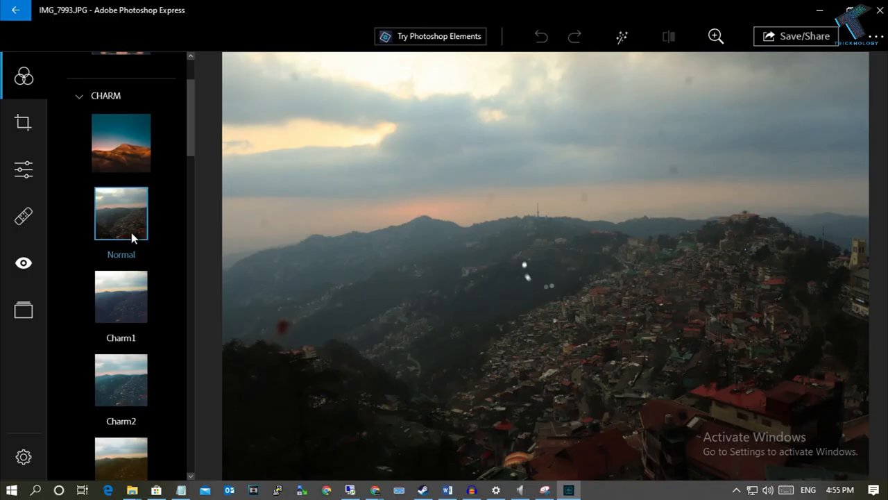
# Apply the Charm looks and set the Charm3 intensity to 153
pyautogui.click(120, 251)
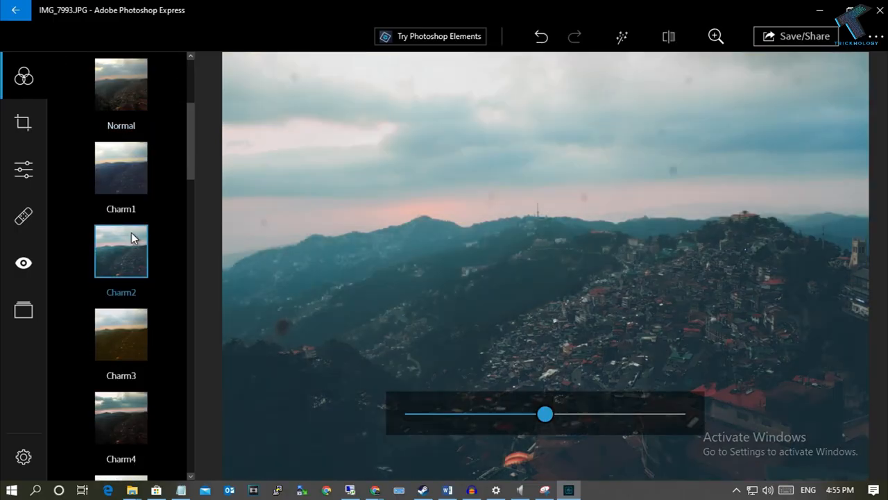
pyautogui.moveTo(544, 414); pyautogui.dragTo(614, 414)
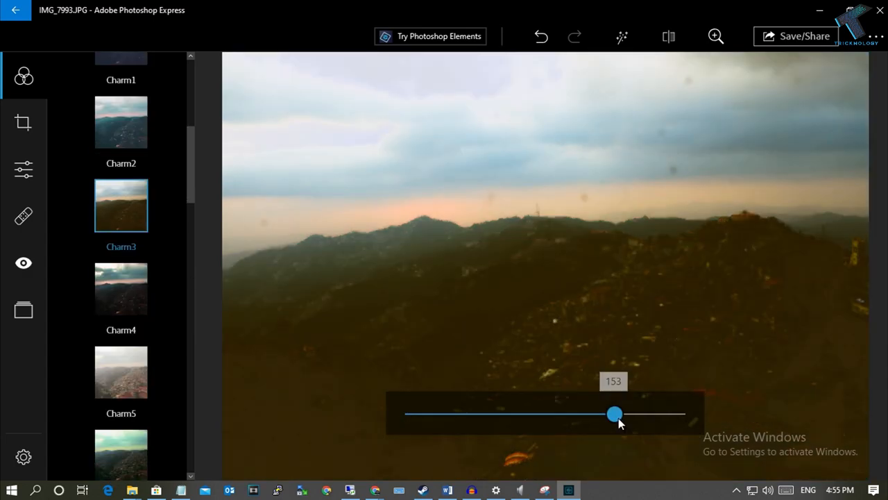
pyautogui.moveTo(614, 413); pyautogui.dragTo(439, 413)
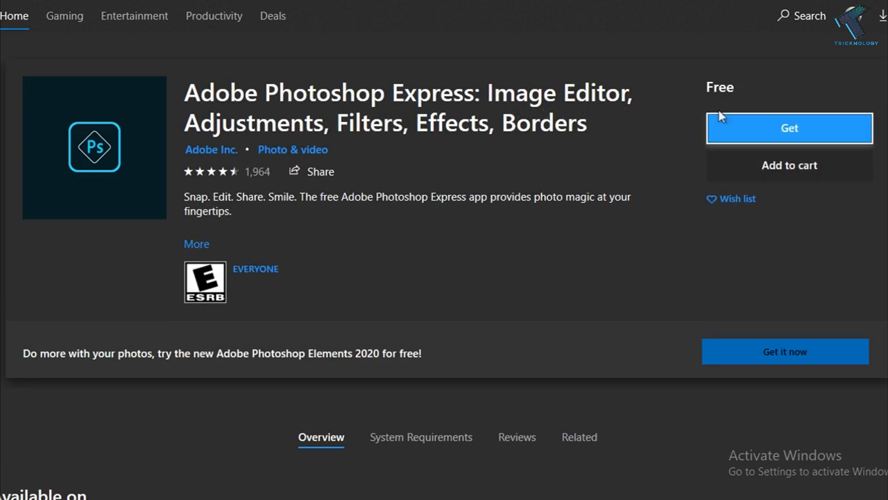
# Get the free Adobe Photoshop Express app and launch it
pyautogui.click(789, 128)
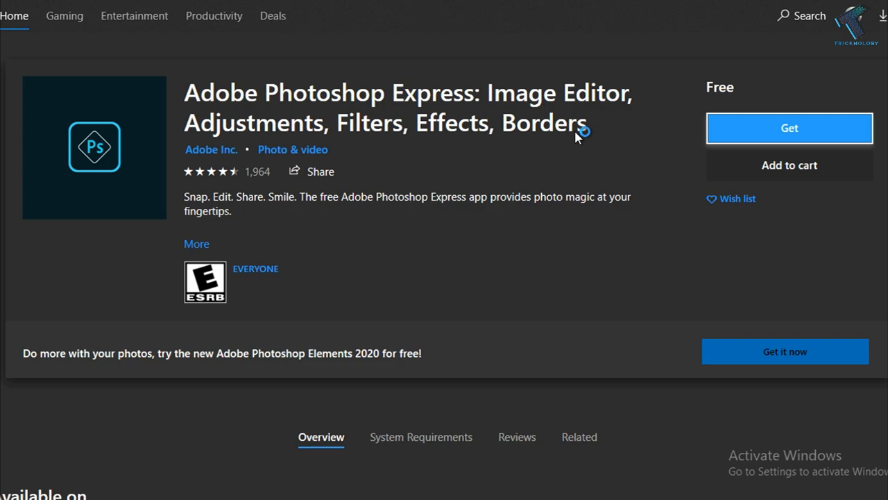
pyautogui.click(789, 128)
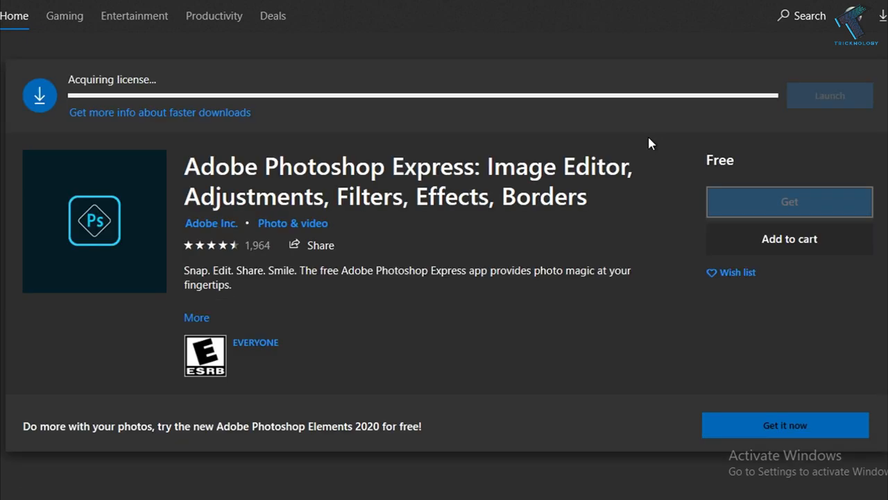
pyautogui.click(829, 95)
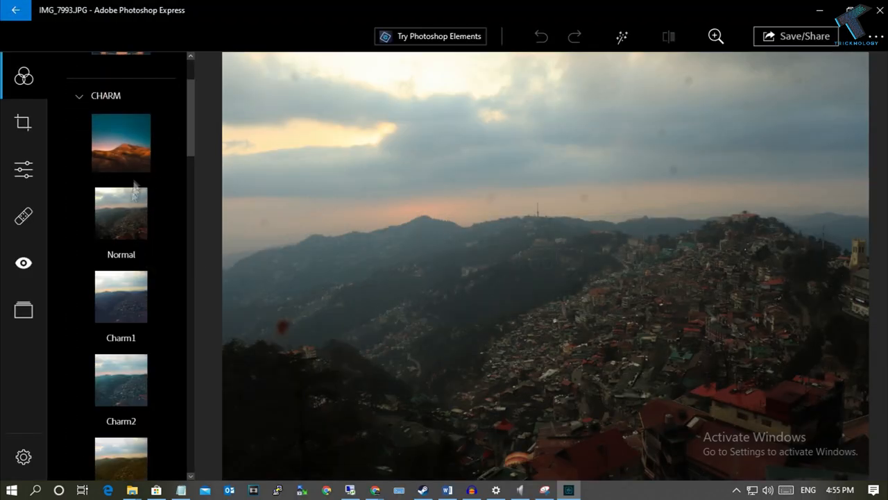
# Apply the Charm3 look and lower its intensity with the slider
pyautogui.click(121, 251)
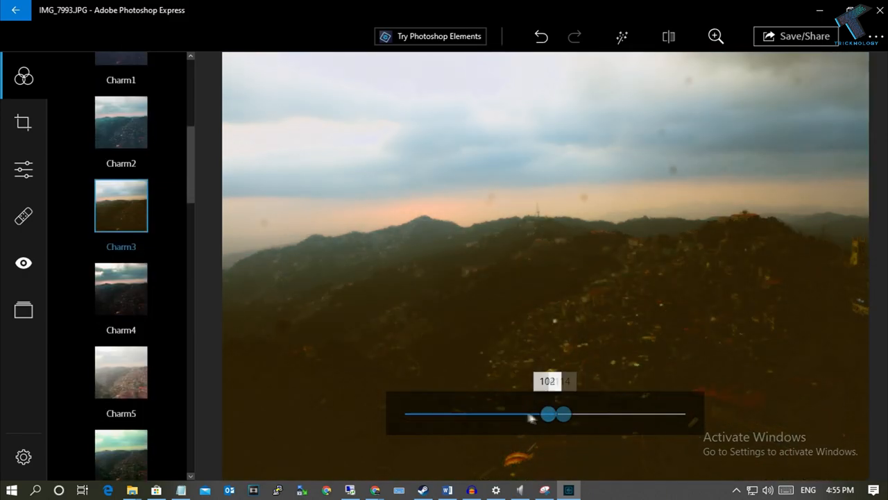
pyautogui.moveTo(562, 413); pyautogui.dragTo(544, 414)
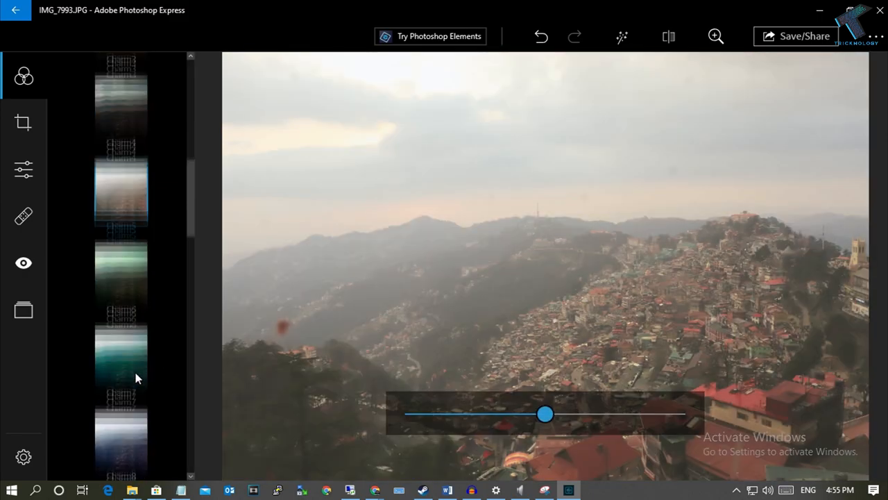